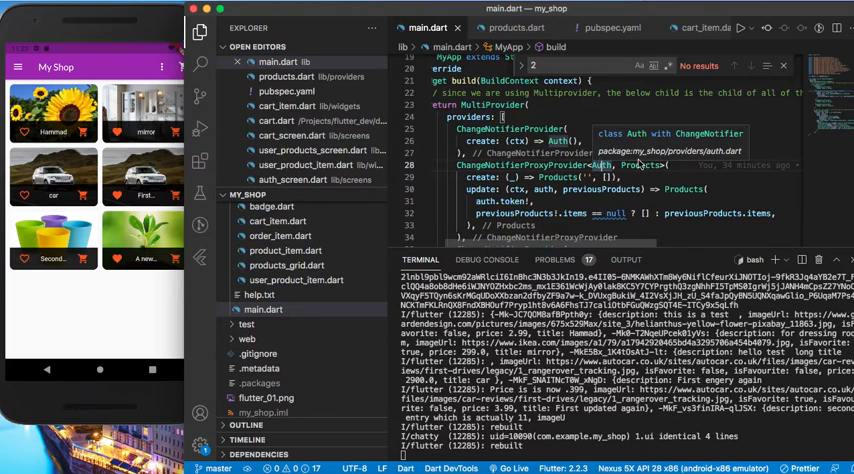
mouse_move(640, 165)
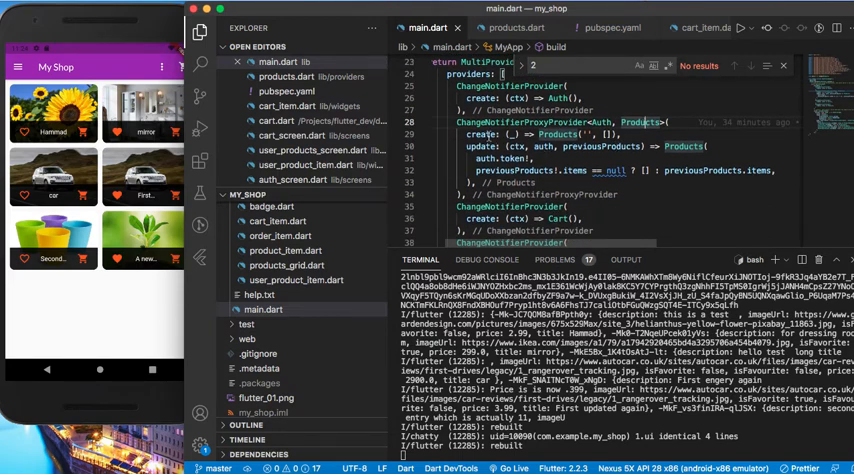
mouse_move(593, 130)
type("int i ;")
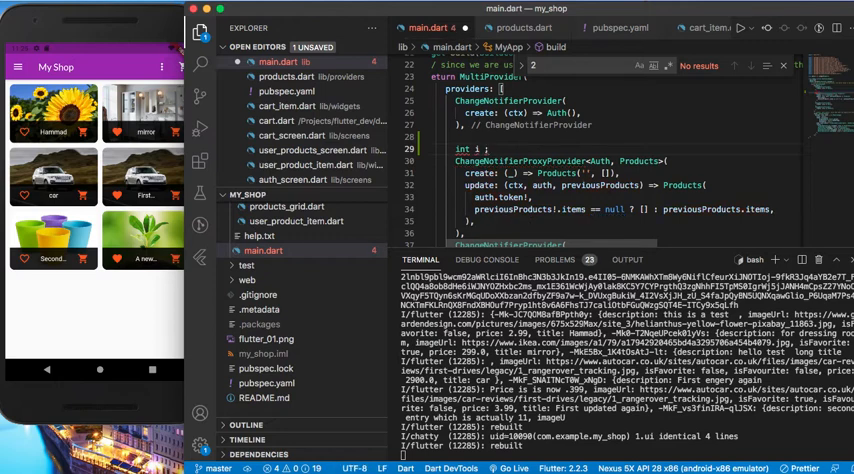
Replace the experimental int i line and add authToken field plus Products(this.authToken, this._items) constructor
left_click(486, 149)
type(": 1,2,3 ,")
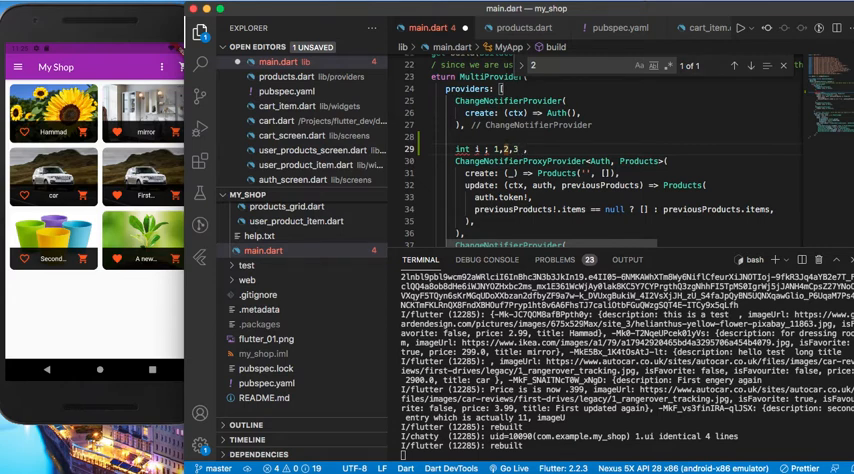
type("null")
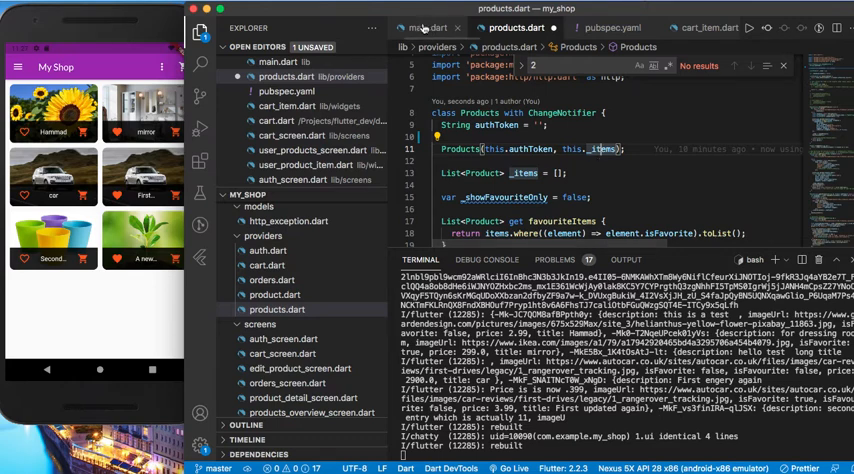
Save products.dart and scroll fetchAndSetProducts to confirm the URL ends with ?auth= plus token
left_click(428, 27)
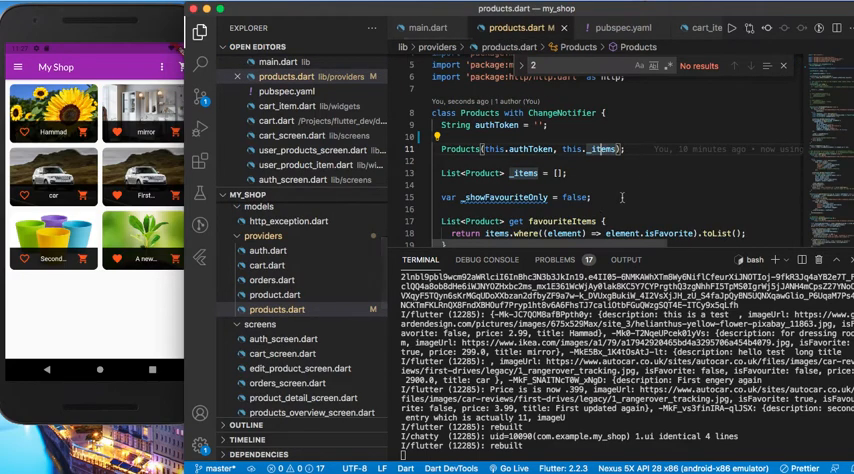
scroll("down", 3)
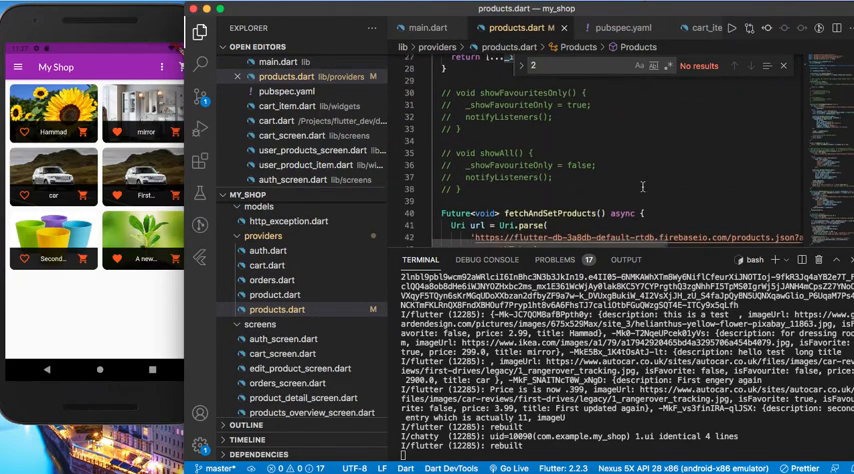
scroll("down", 3)
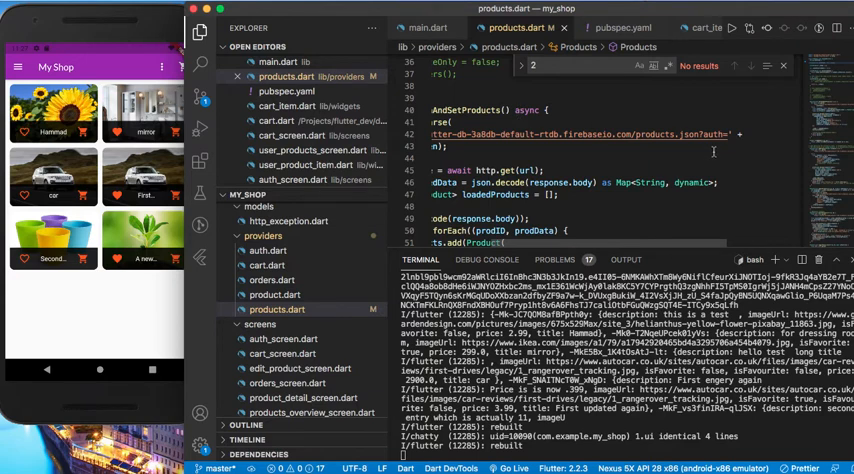
mouse_move(710, 135)
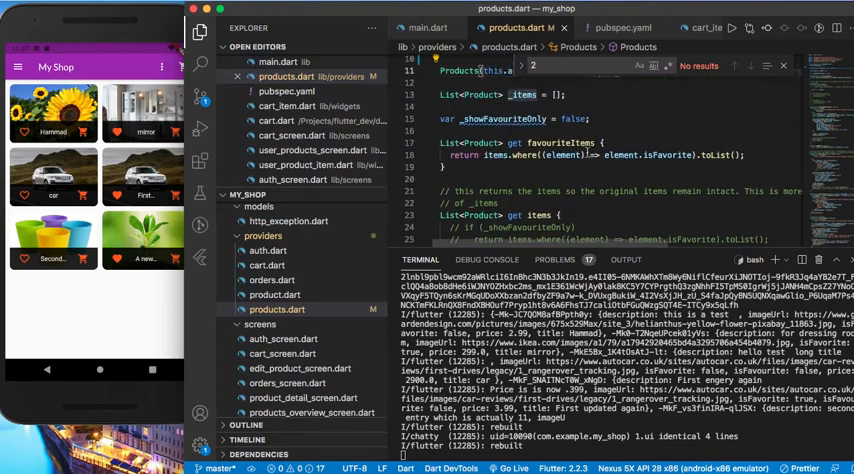
left_click(424, 27)
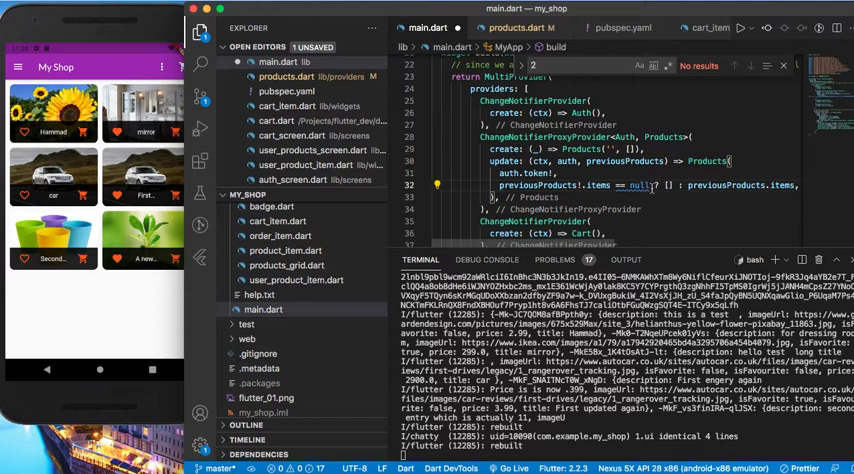
mouse_move(638, 186)
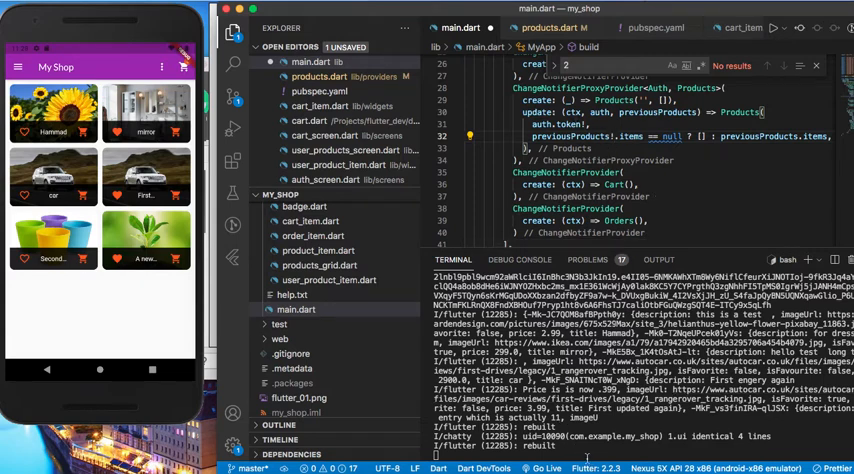
Hot restart the flutter run app with Shift+R to reach the login screen
type("R")
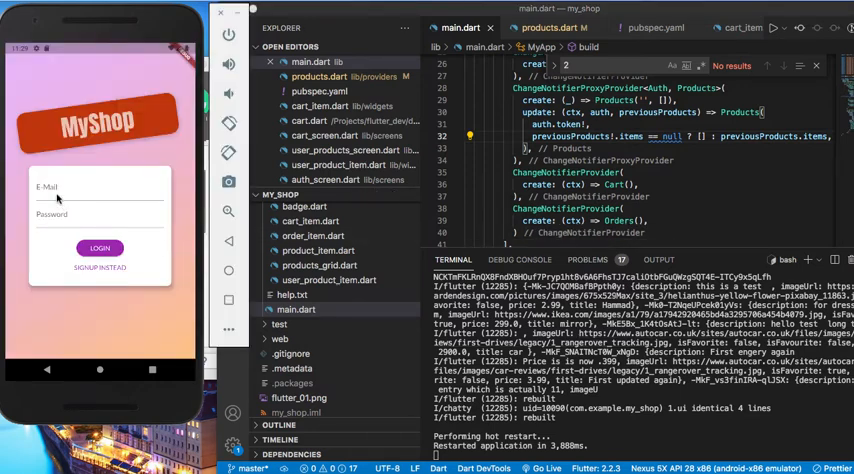
Enter the test account email starting 'tees' and log in to My Shop
left_click(100, 195)
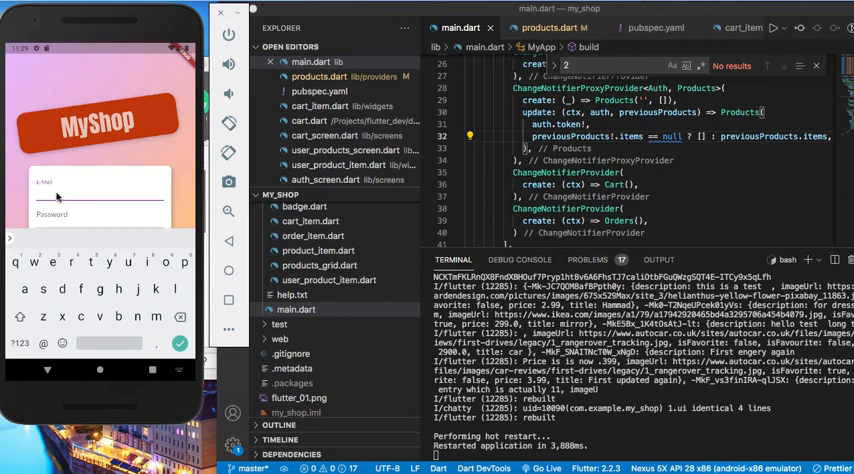
type("tees")
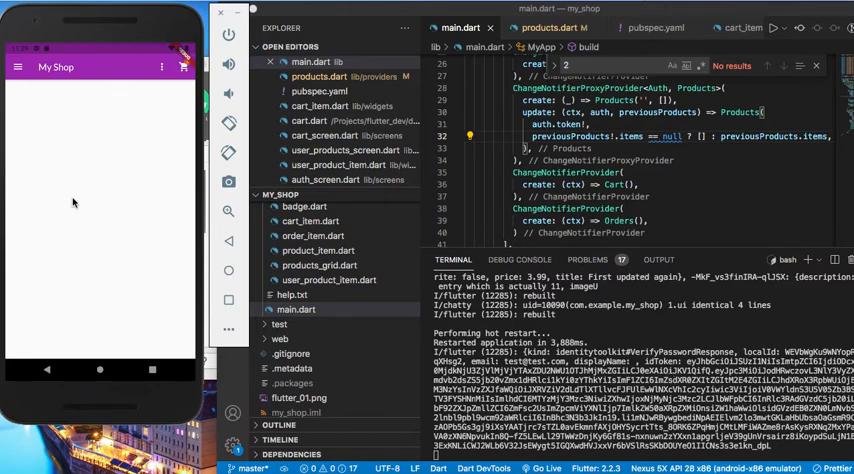
mouse_move(88, 150)
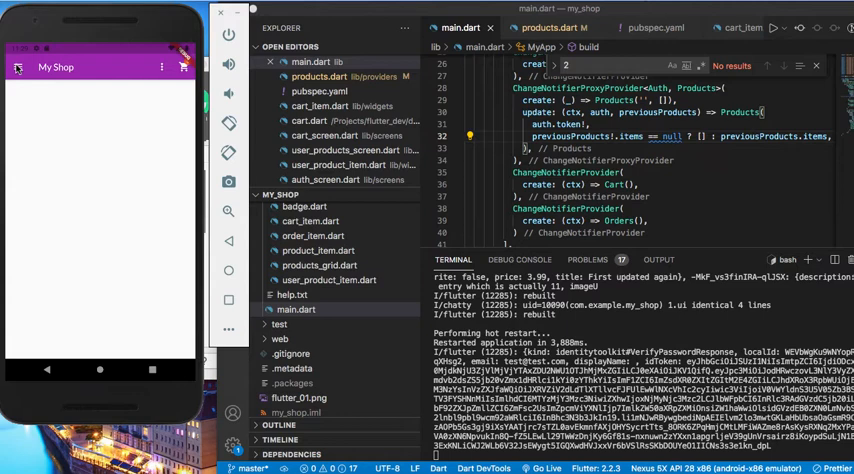
Wait for the six-product grid, including Hammad, mirror and car, to load
left_click(18, 66)
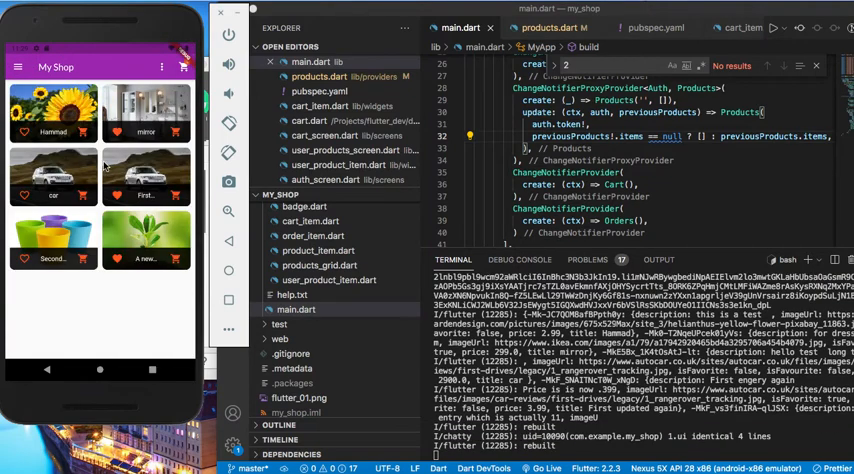
mouse_move(714, 213)
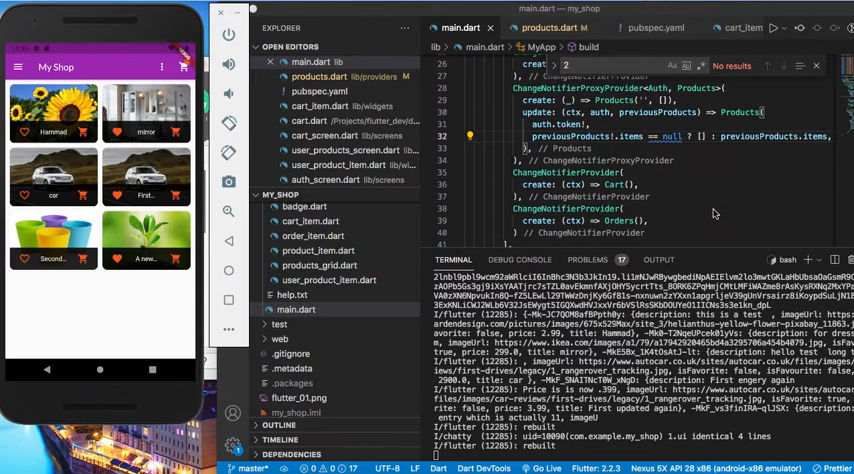